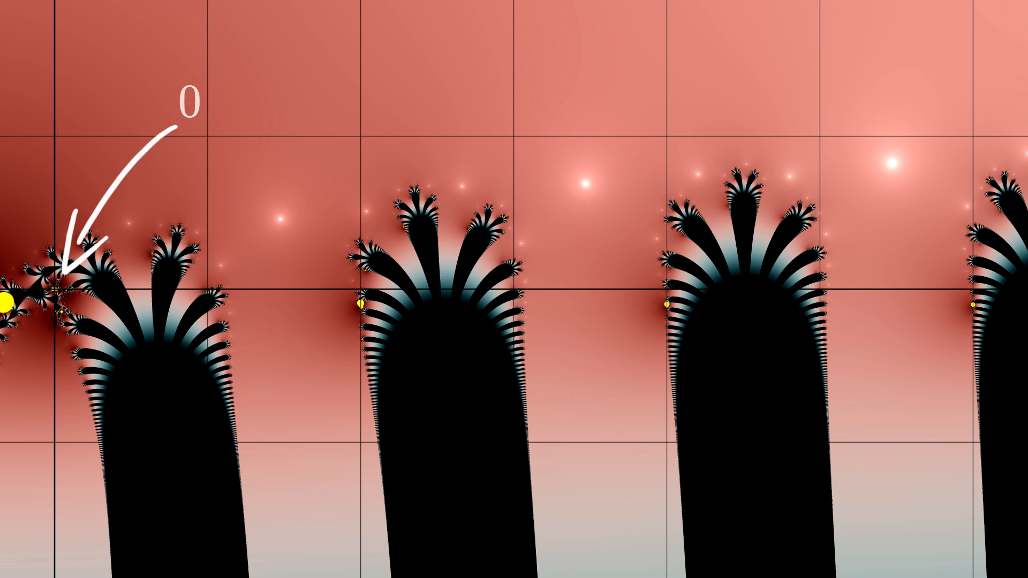
# Step: Zoom in on the white marked point until one tendril's branching arms fill the view
pyautogui.click(513, 291)
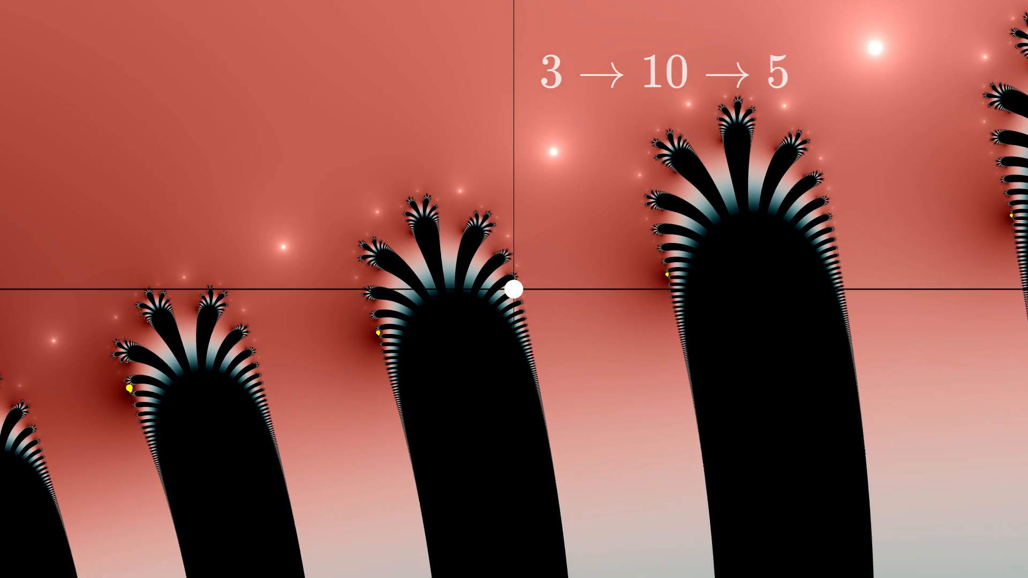
pyautogui.scroll(3)
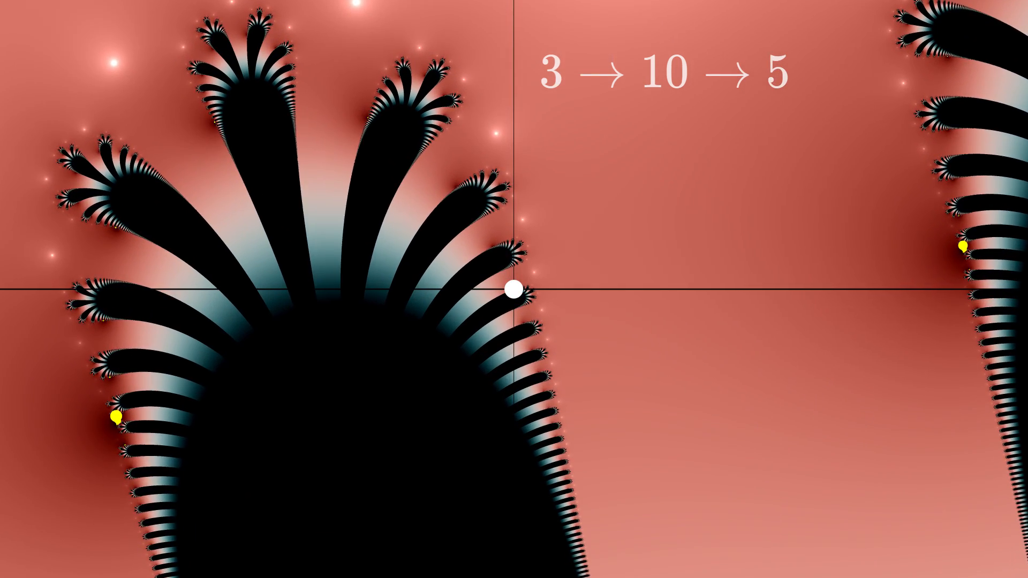